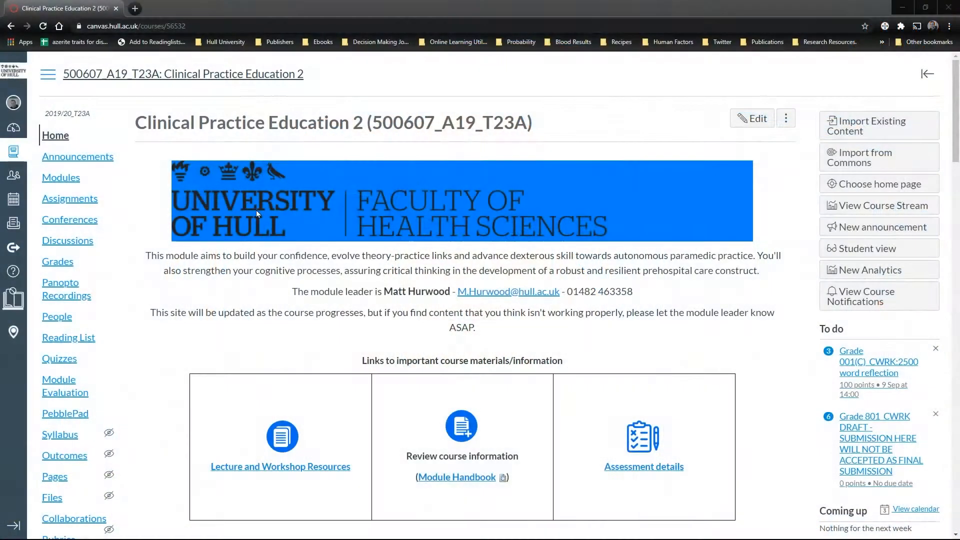
Open the course Modules list and scroll down to the Week 42: Dementia module.
left_click(61, 177)
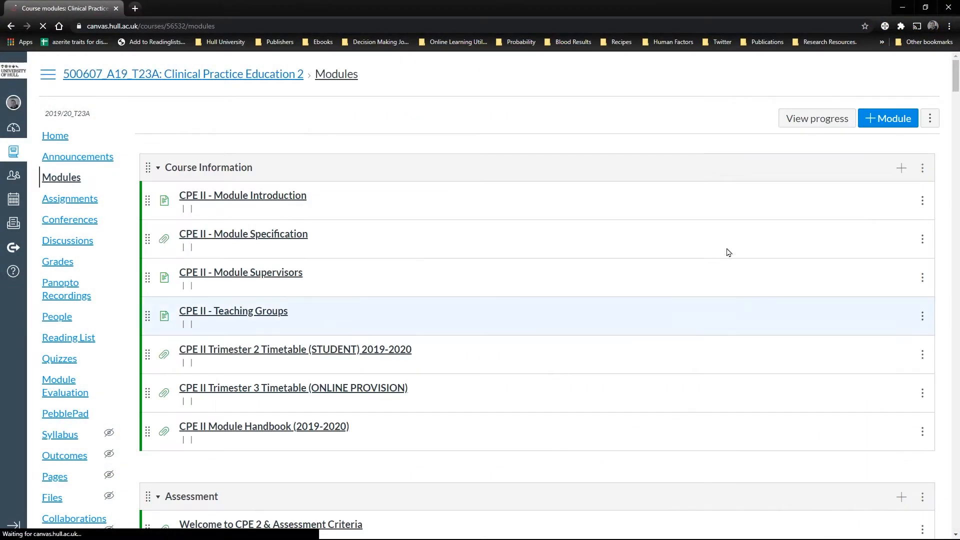
scroll("down", 3)
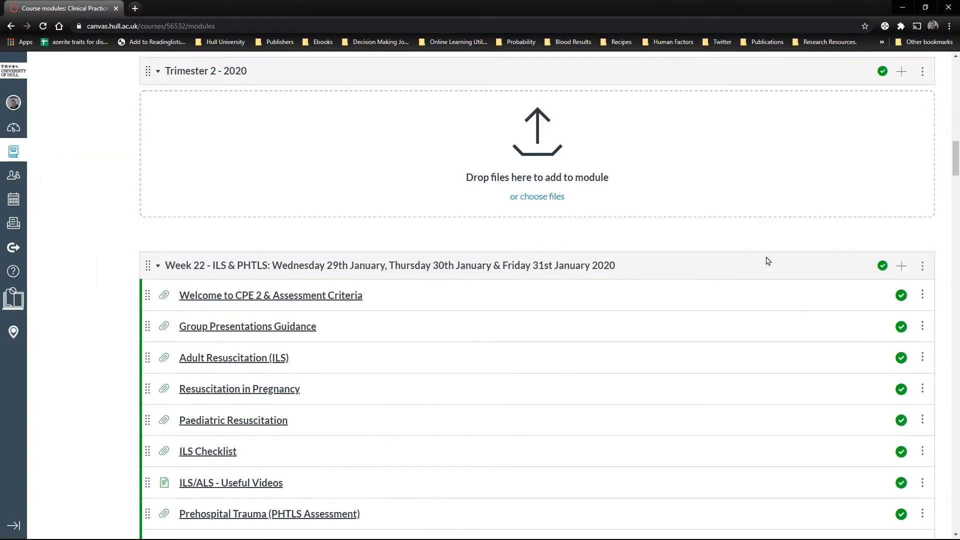
scroll("down", 3)
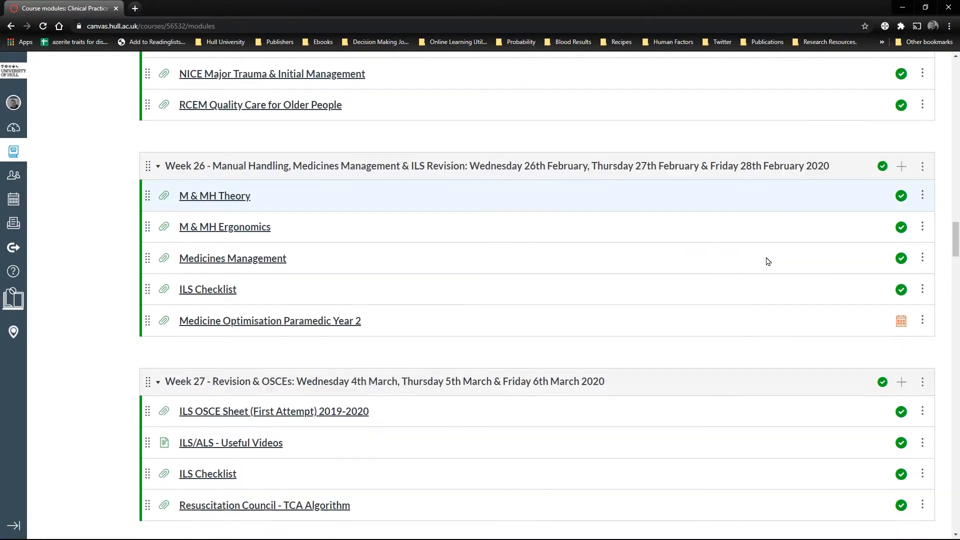
scroll("down", 3)
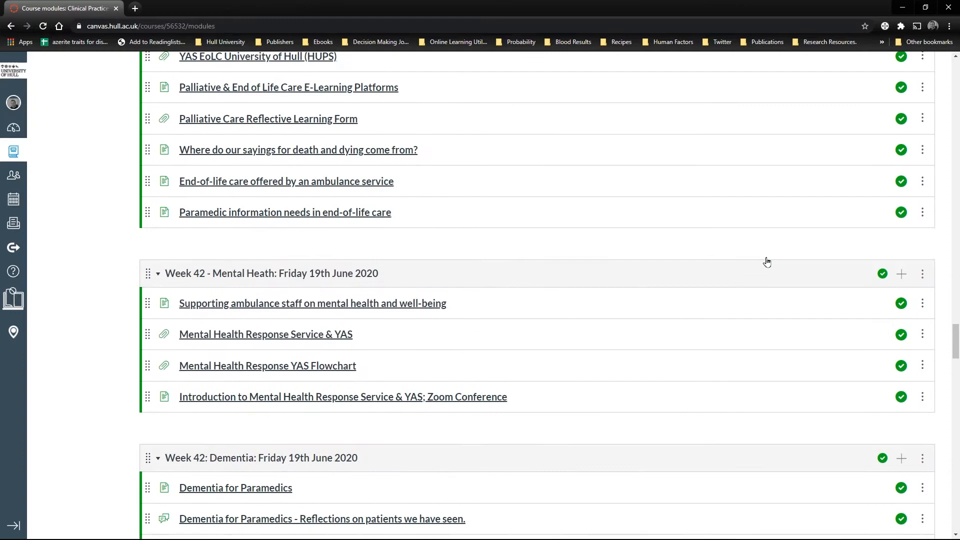
Open the Dementia for Paramedics page, then play and close its YouTube welcome video.
left_click(235, 487)
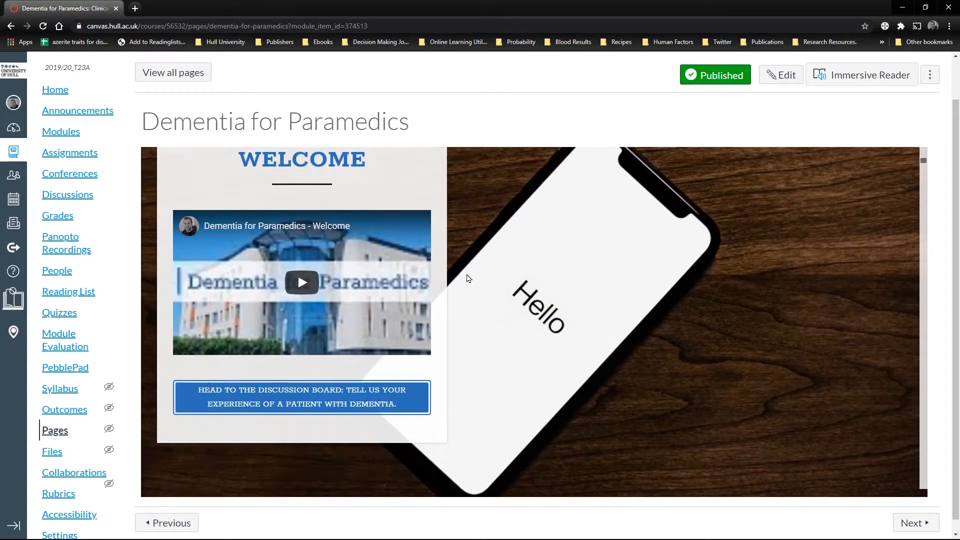
mouse_move(300, 288)
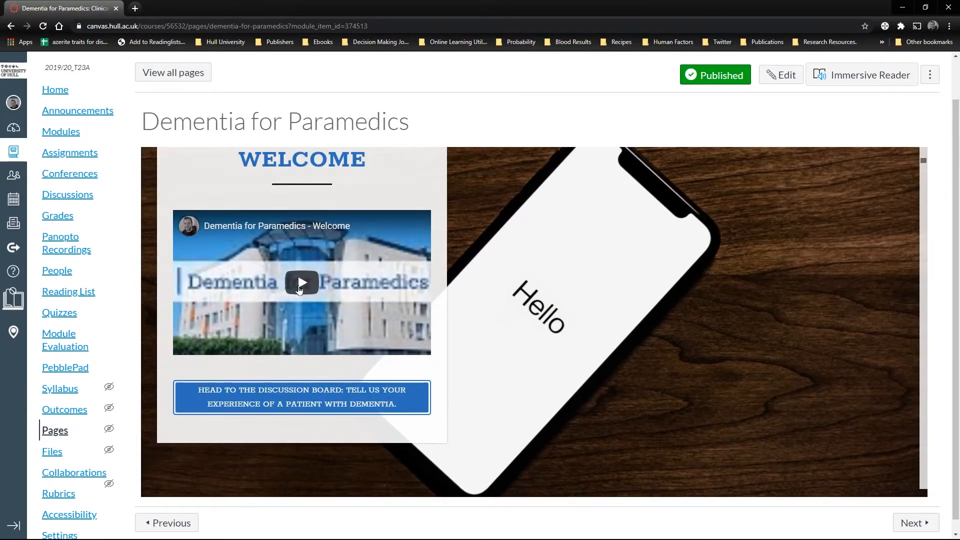
left_click(300, 283)
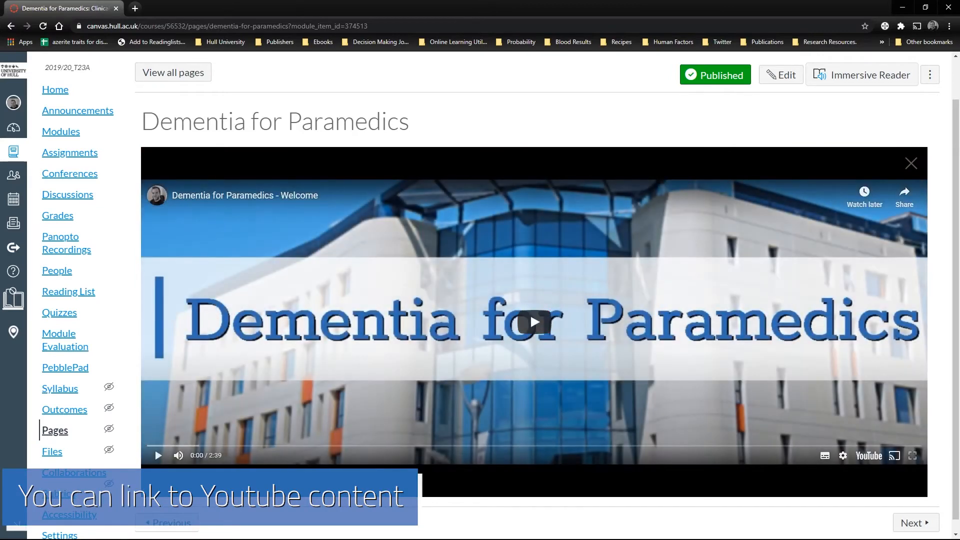
left_click(531, 322)
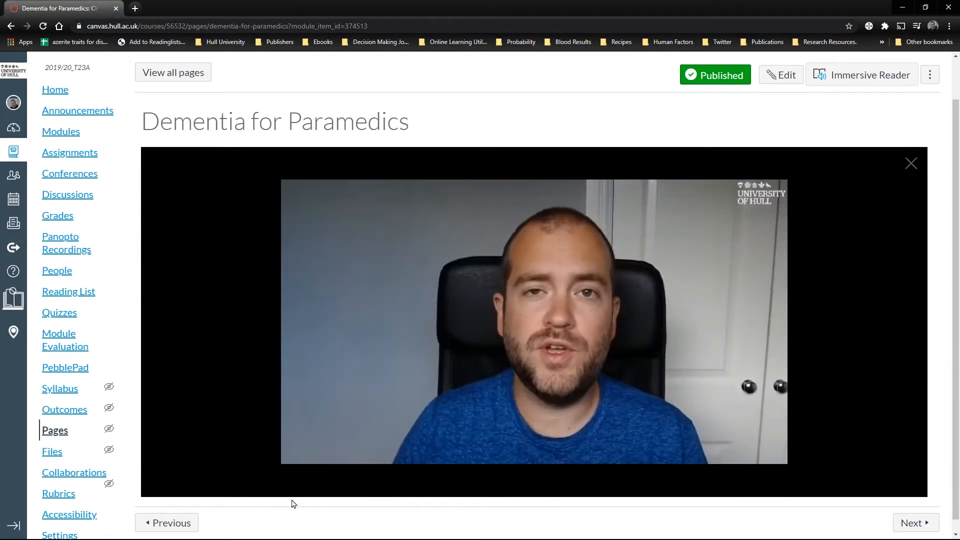
mouse_move(164, 475)
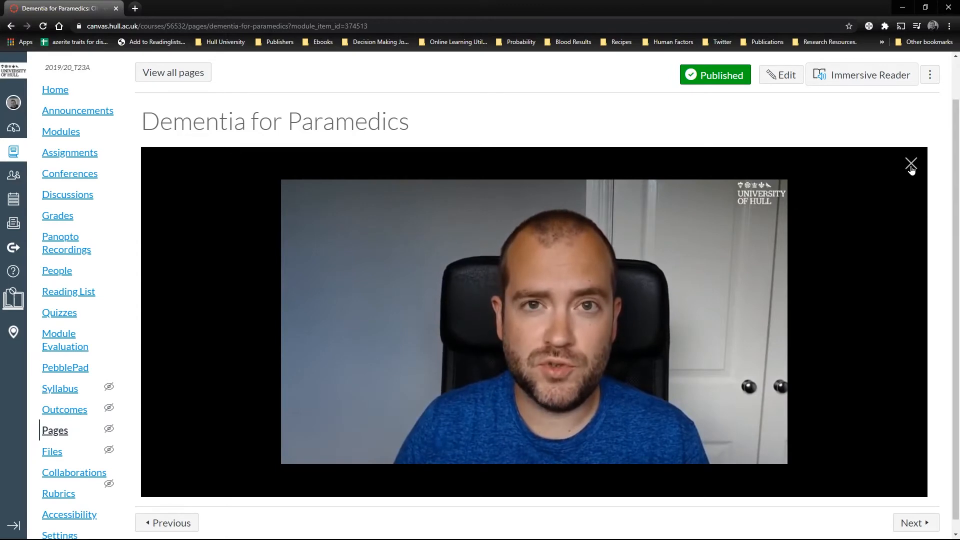
left_click(910, 164)
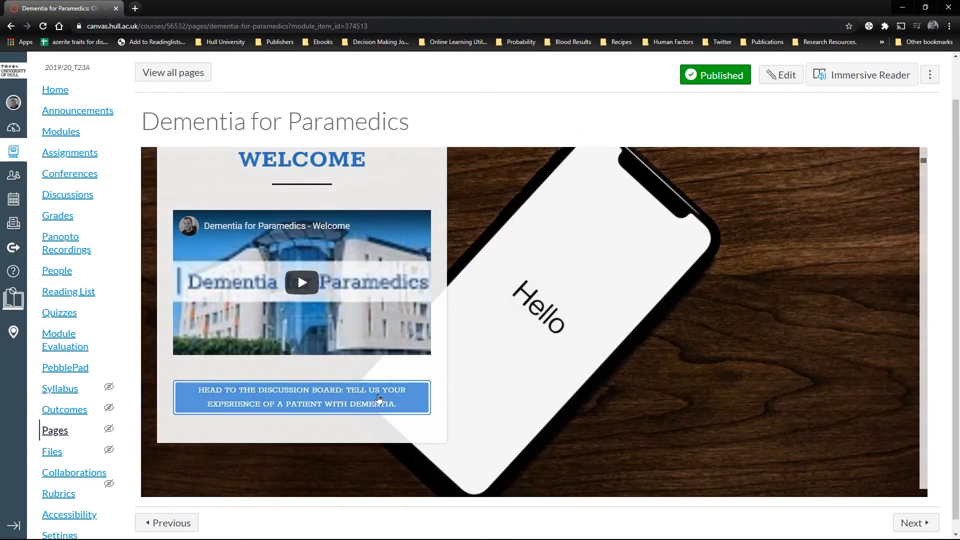
View the reflections discussion topic about patients with dementia.
left_click(301, 396)
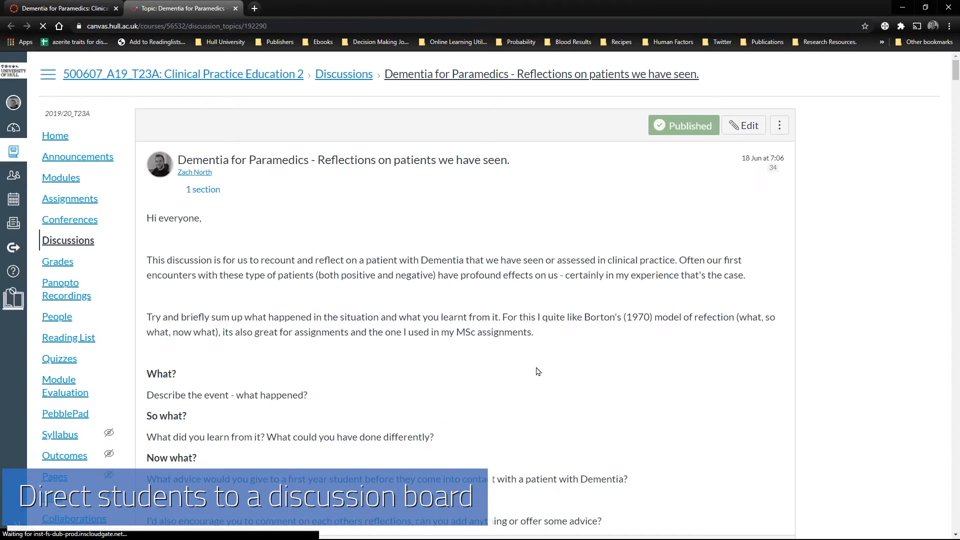
scroll("down", 3)
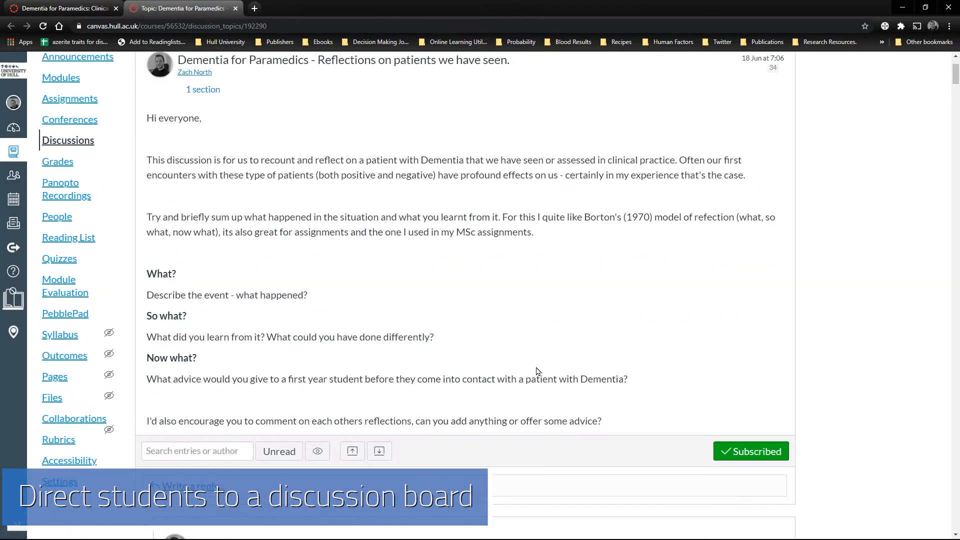
scroll("up", 3)
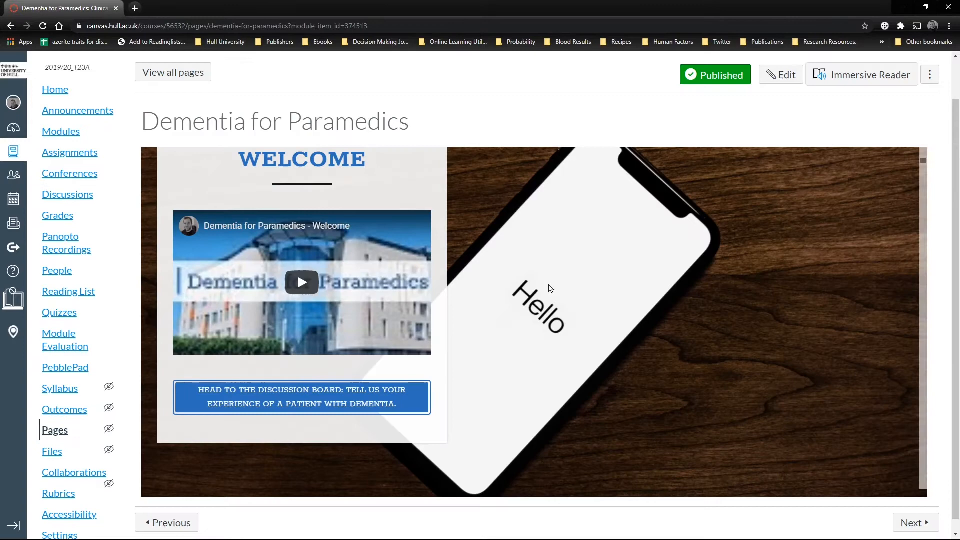
Scroll past the history, balance, person-centred care and dementia types sections to the cortical video.
scroll("down", 3)
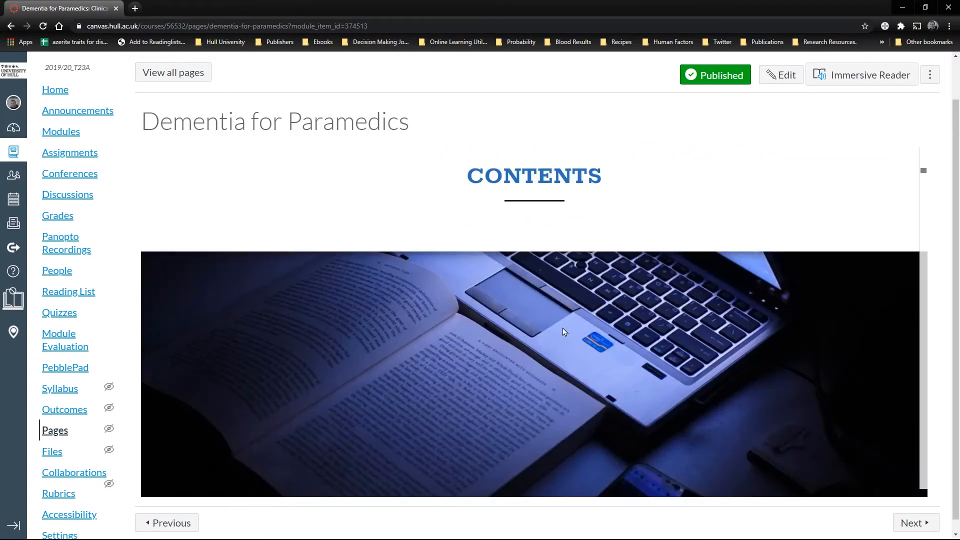
scroll("down", 3)
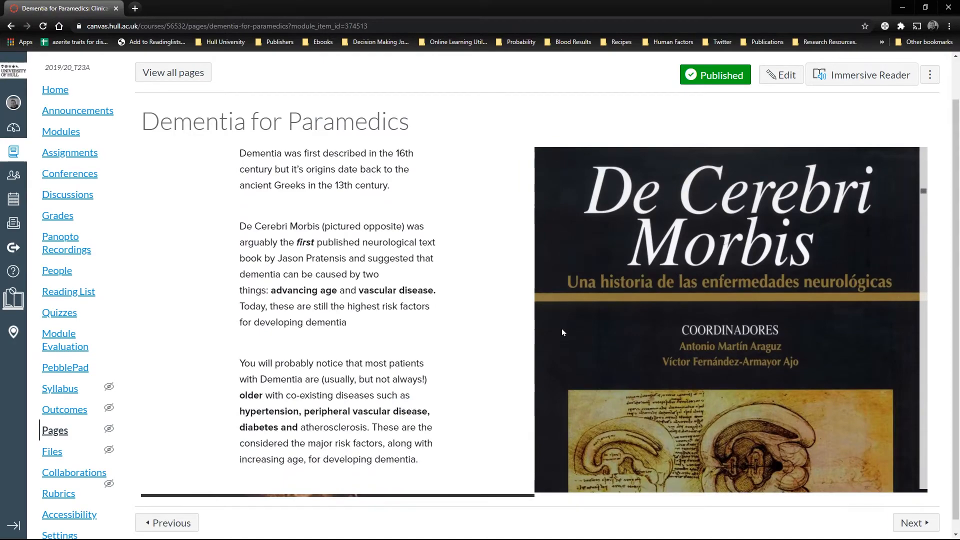
scroll("down", 3)
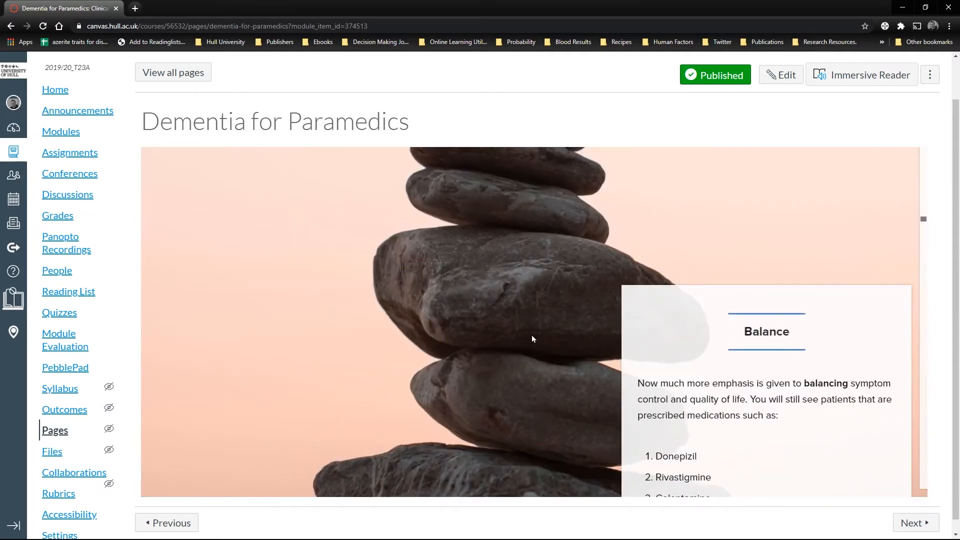
scroll("down", 3)
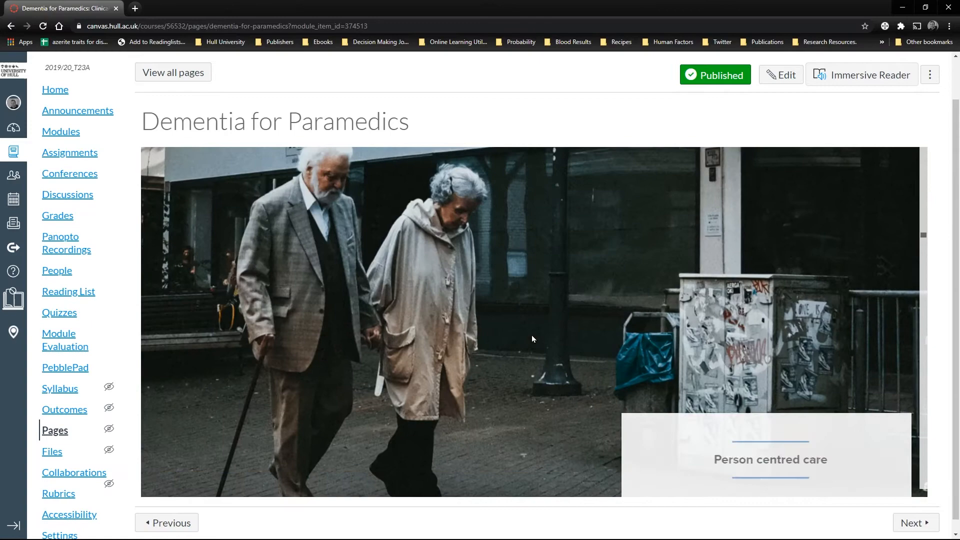
scroll("down", 3)
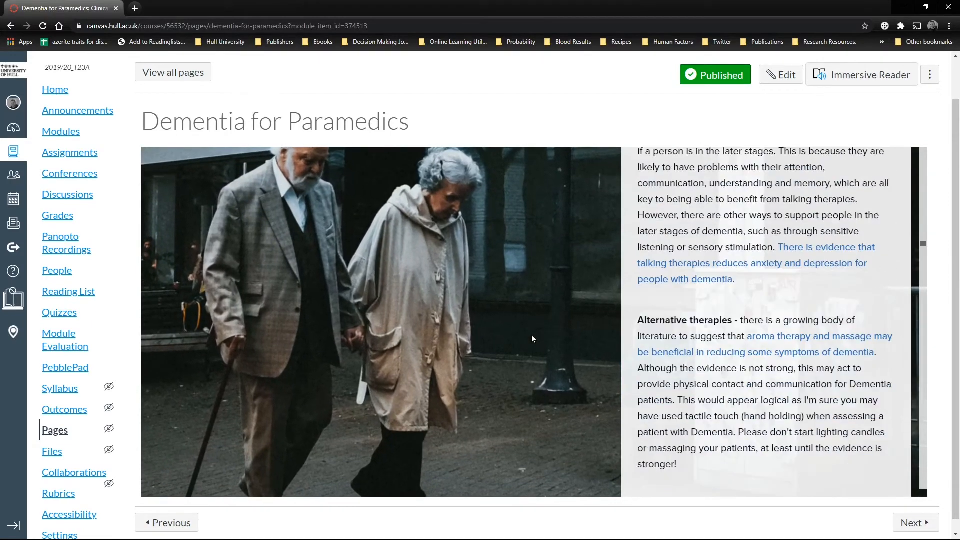
scroll("down", 3)
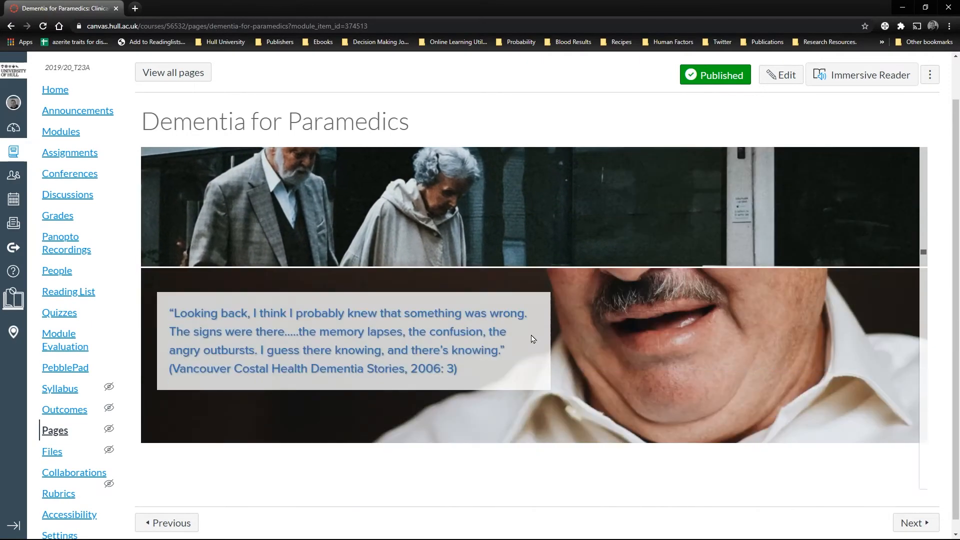
scroll("down", 3)
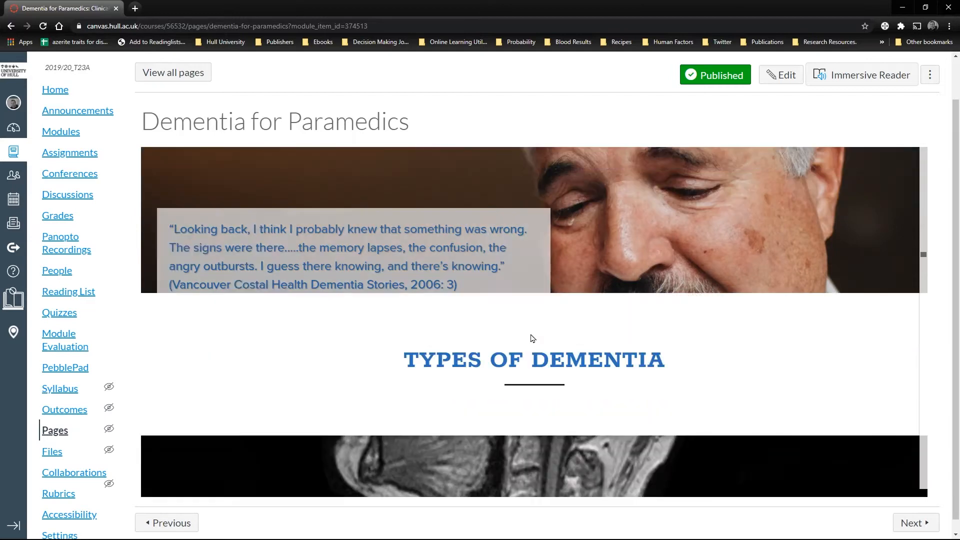
scroll("down", 3)
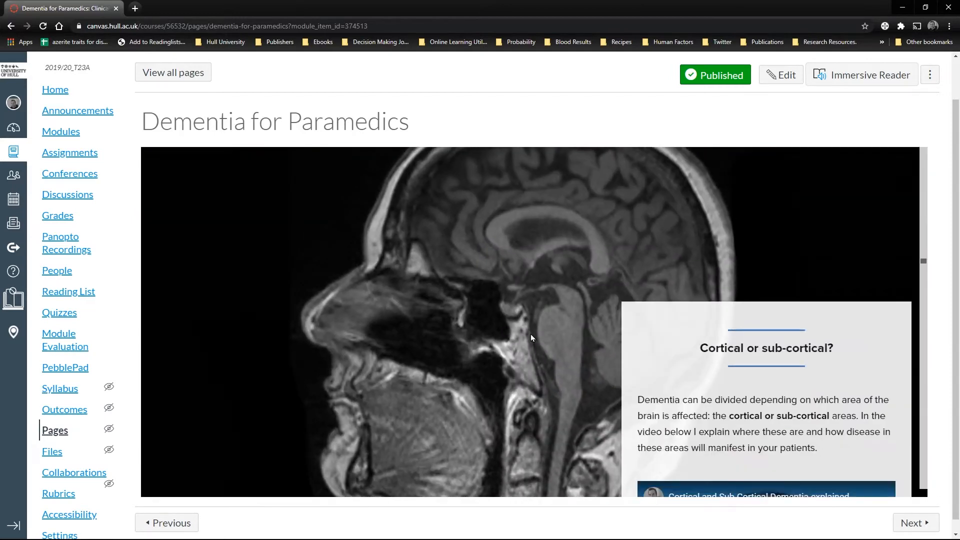
scroll("down", 3)
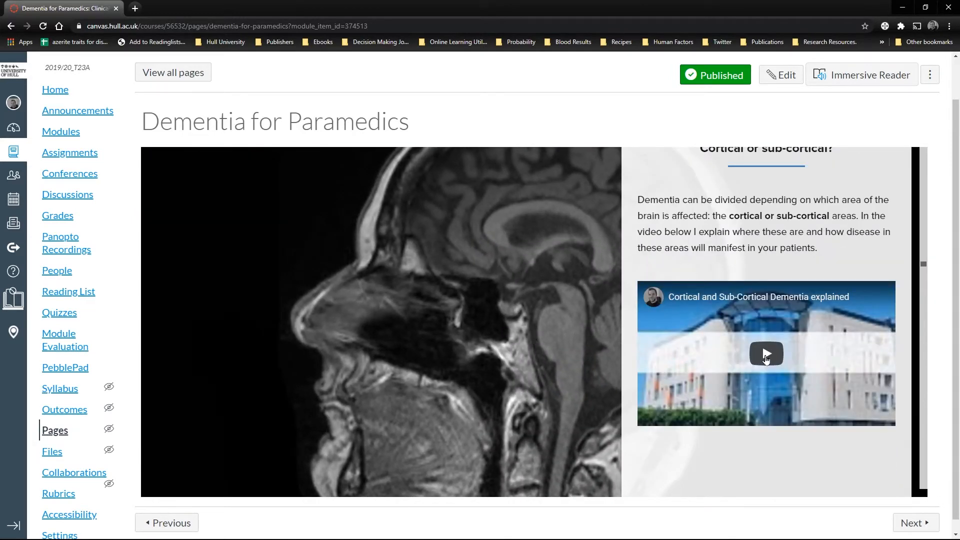
left_click(764, 353)
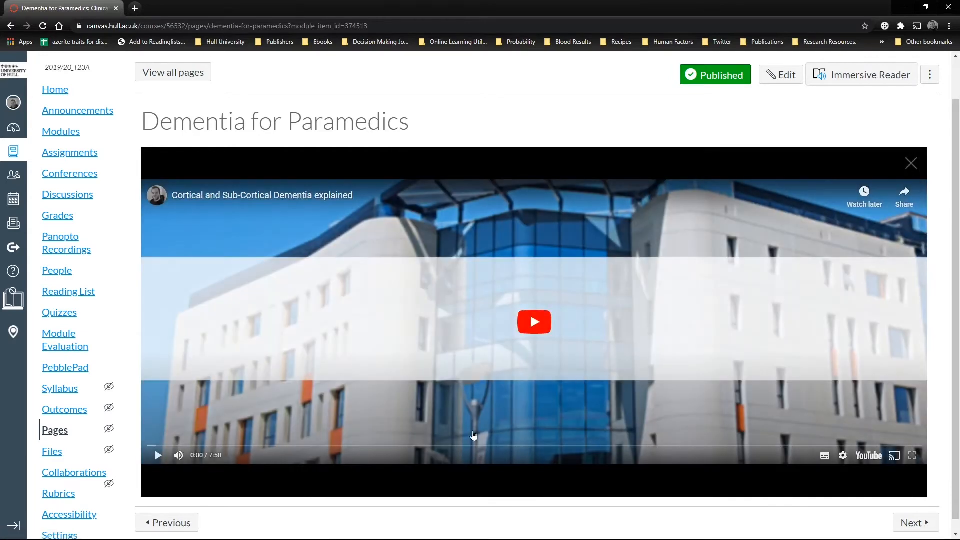
left_click(533, 322)
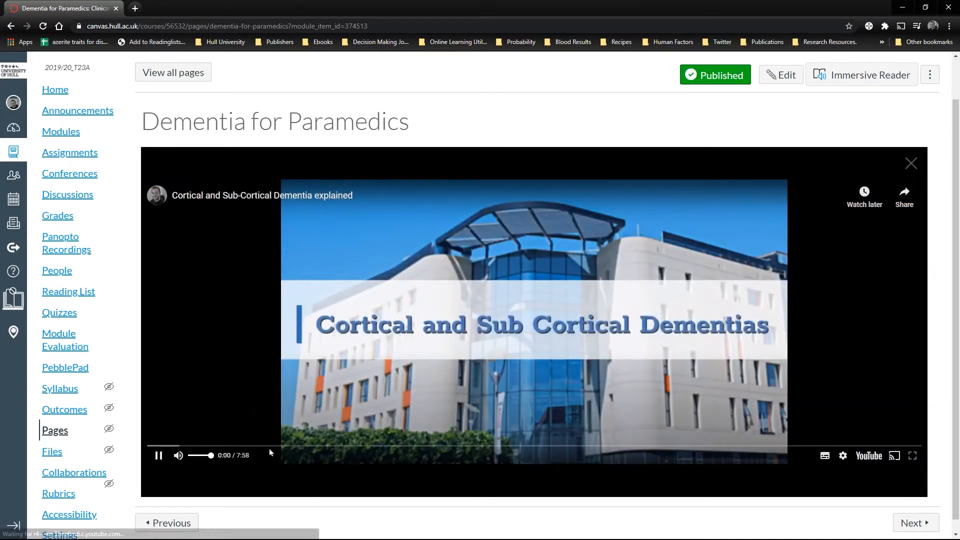
mouse_move(257, 445)
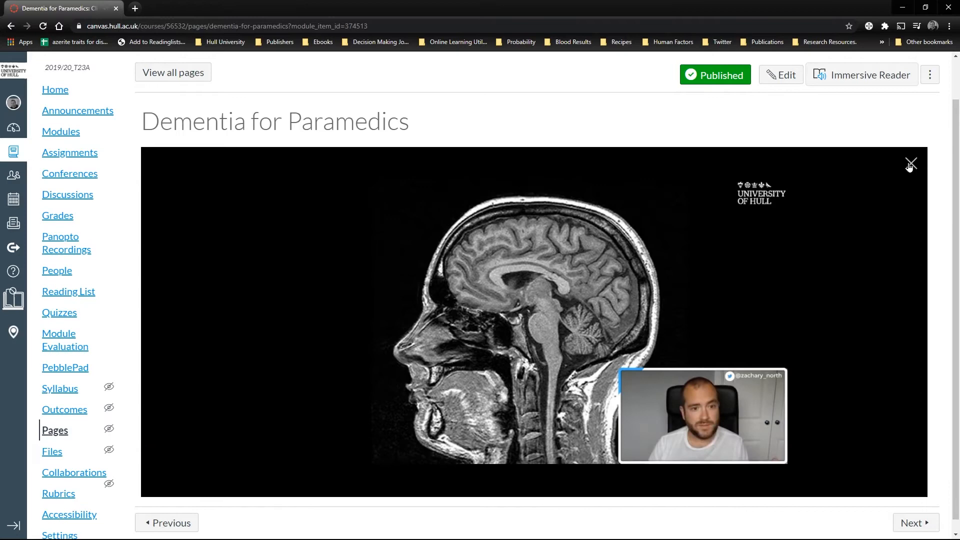
left_click(910, 165)
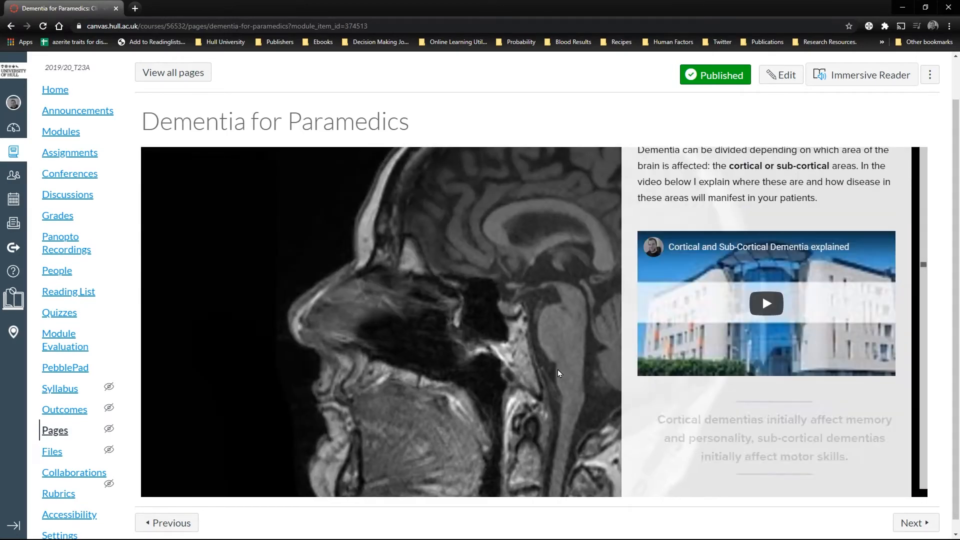
scroll("down", 3)
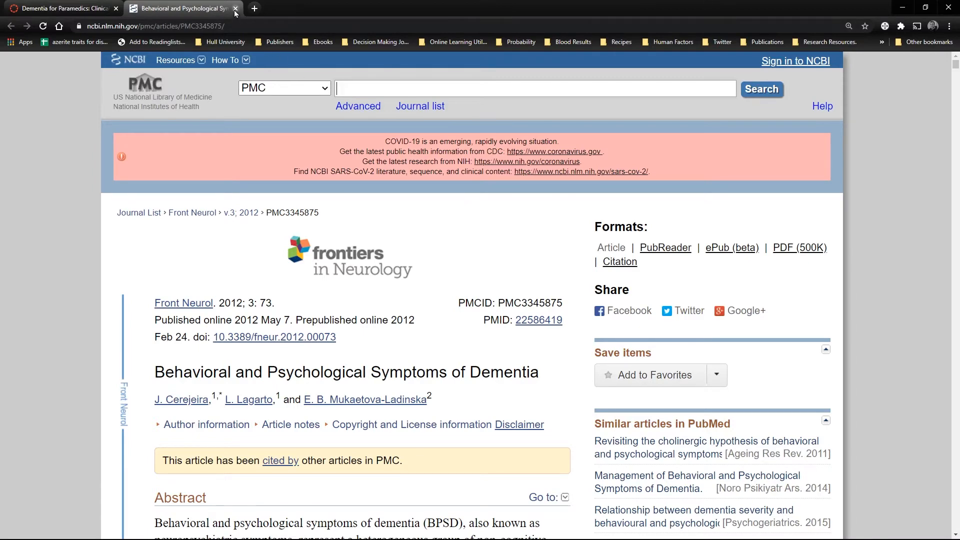
left_click(234, 8)
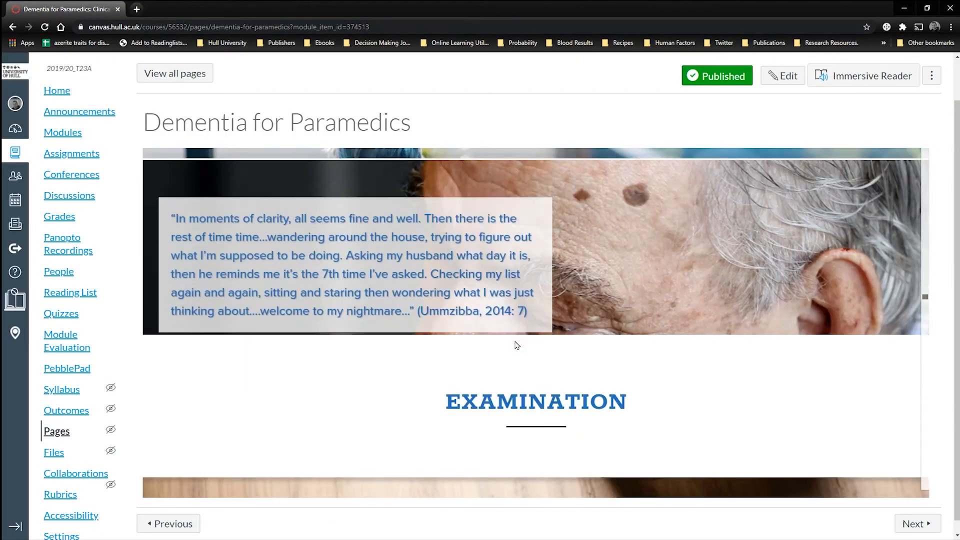
scroll("down", 3)
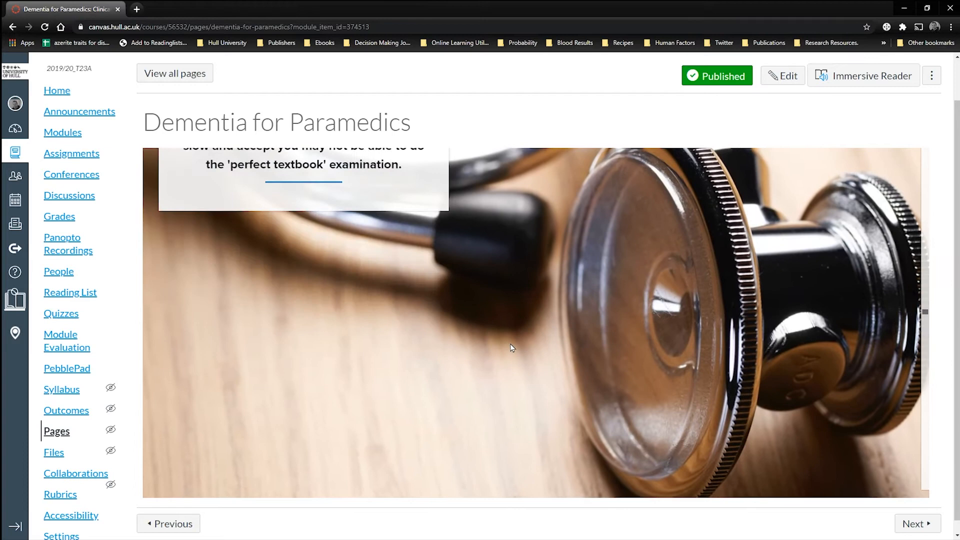
scroll("down", 3)
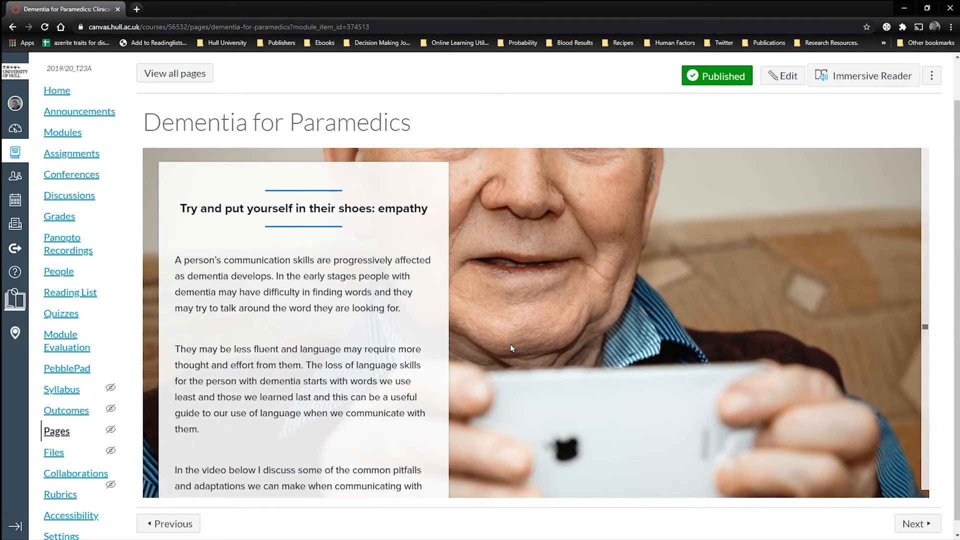
scroll("down", 3)
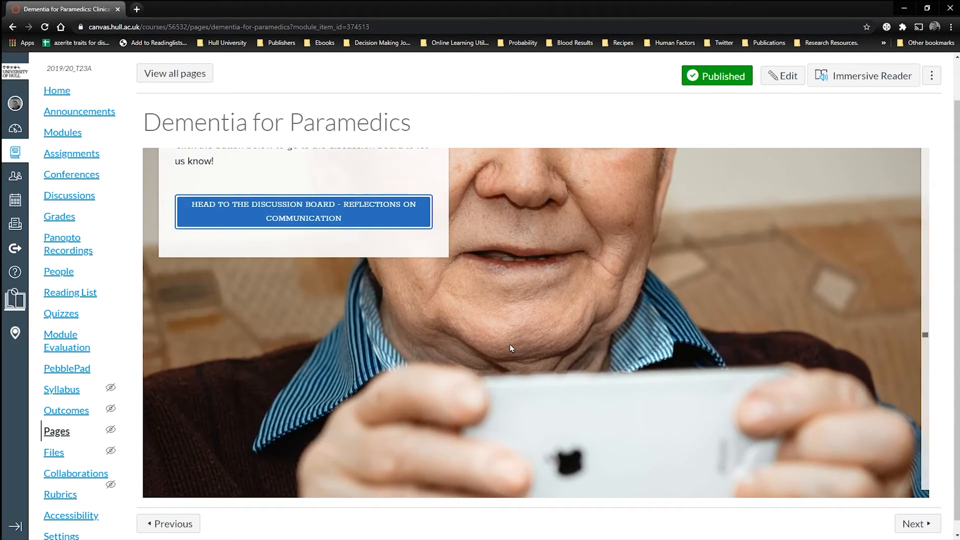
scroll("down", 3)
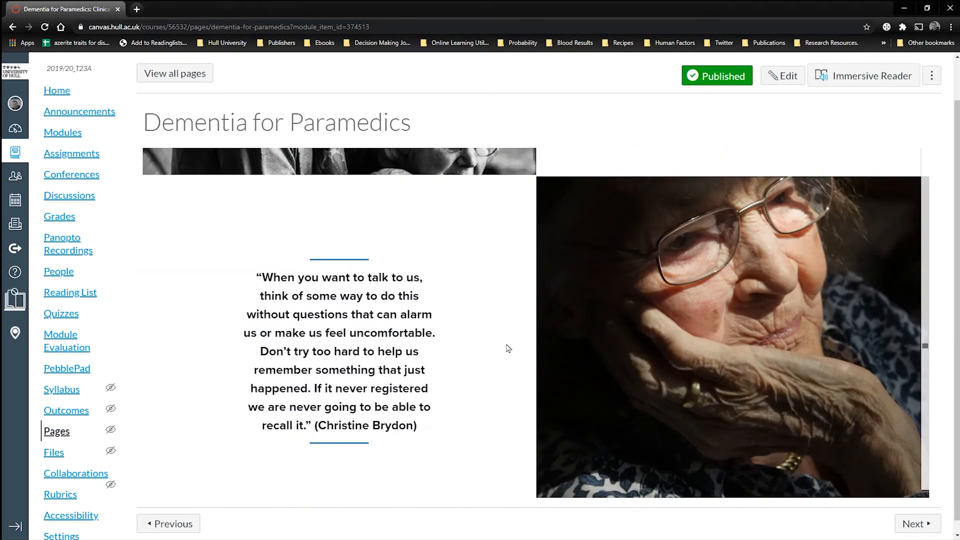
scroll("down", 3)
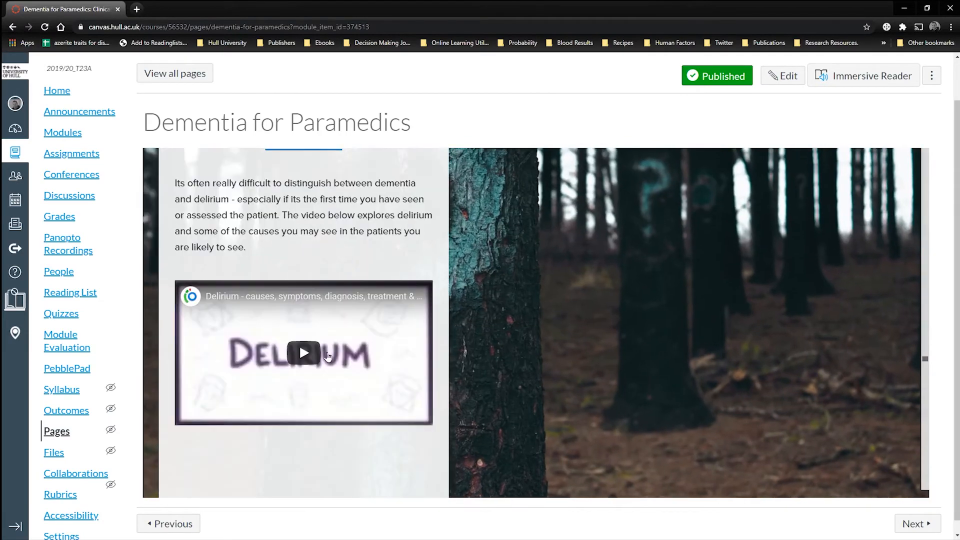
left_click(304, 352)
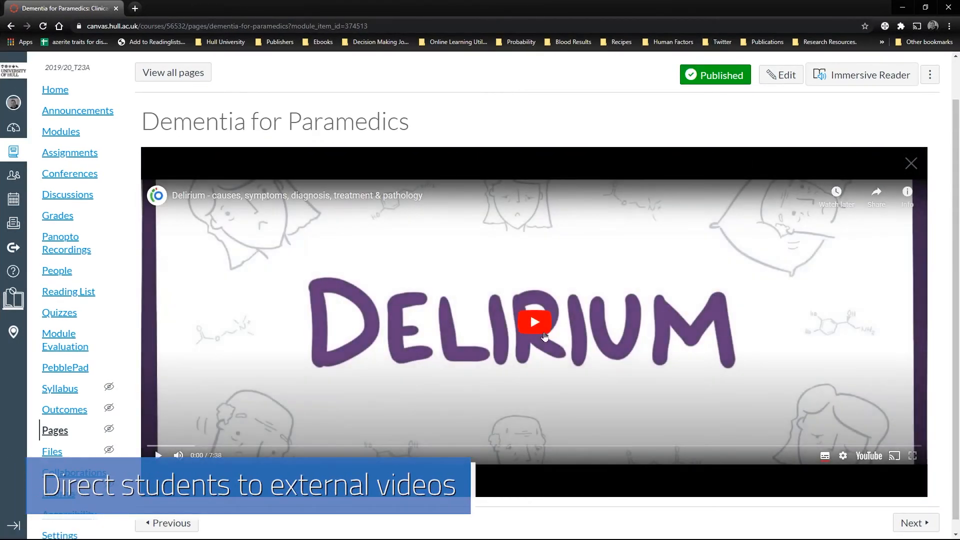
left_click(533, 322)
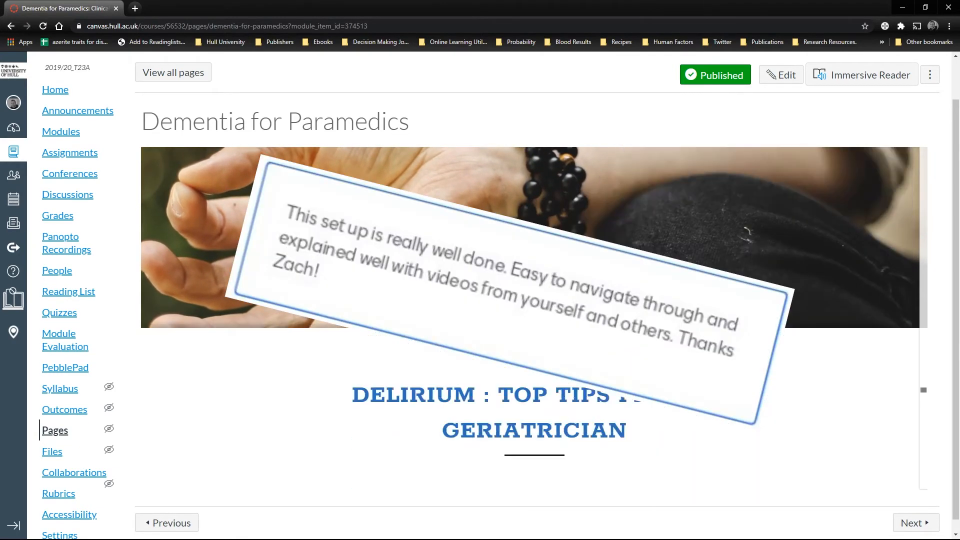
Scroll to the presentation's end and open the anonymous Mentimeter feedback form.
scroll("down", 3)
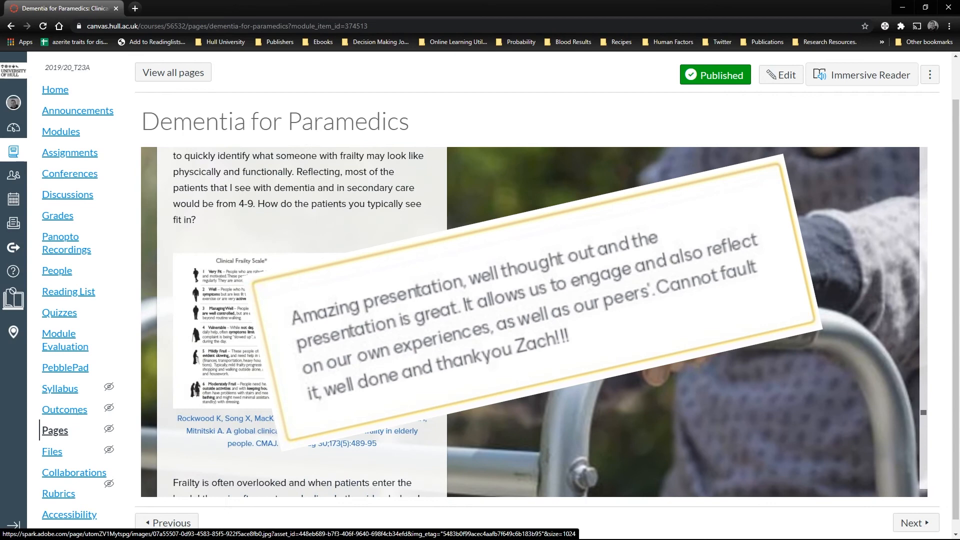
scroll("down", 3)
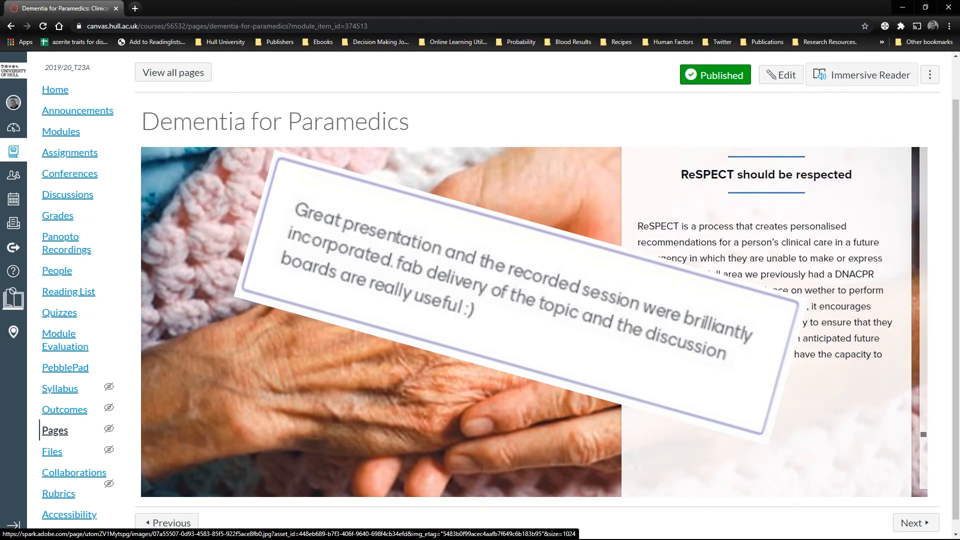
scroll("down", 3)
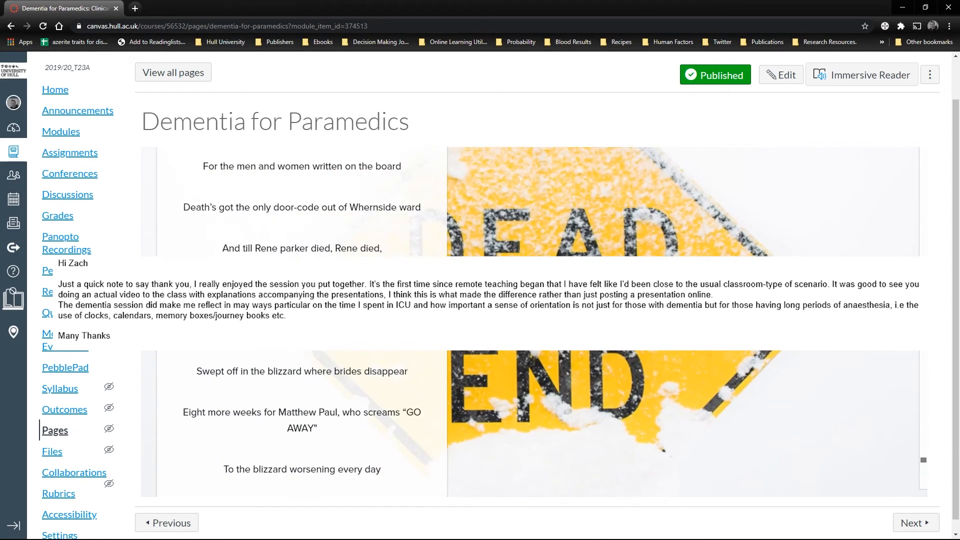
scroll("down", 3)
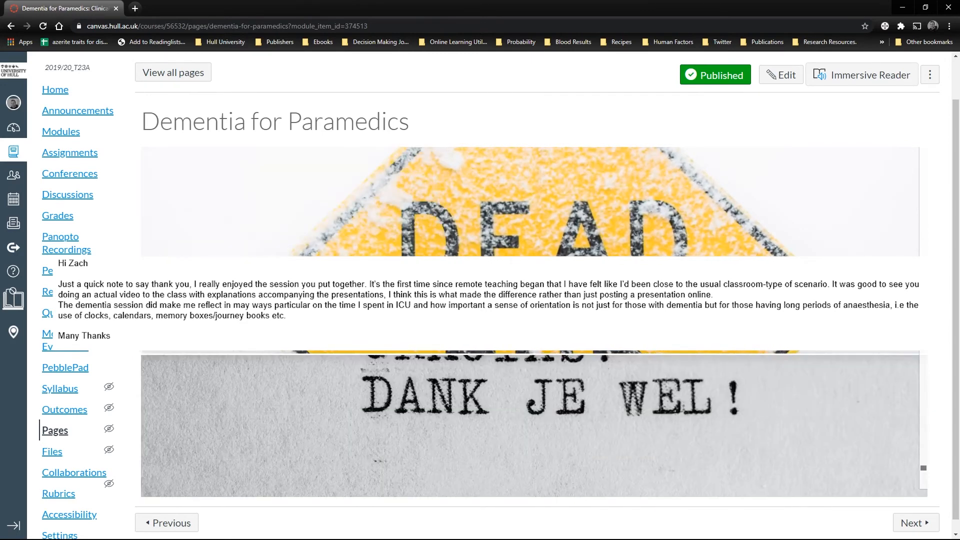
scroll("down", 3)
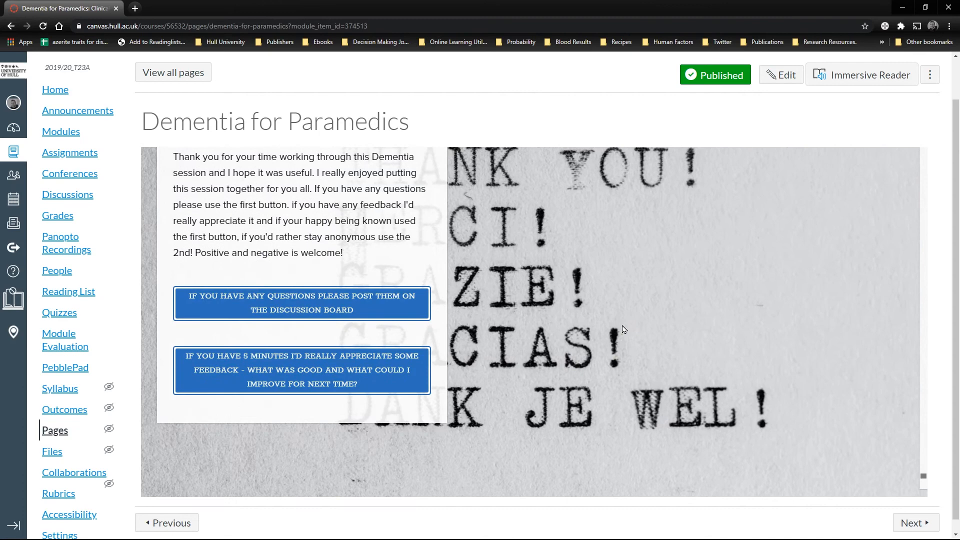
left_click(300, 370)
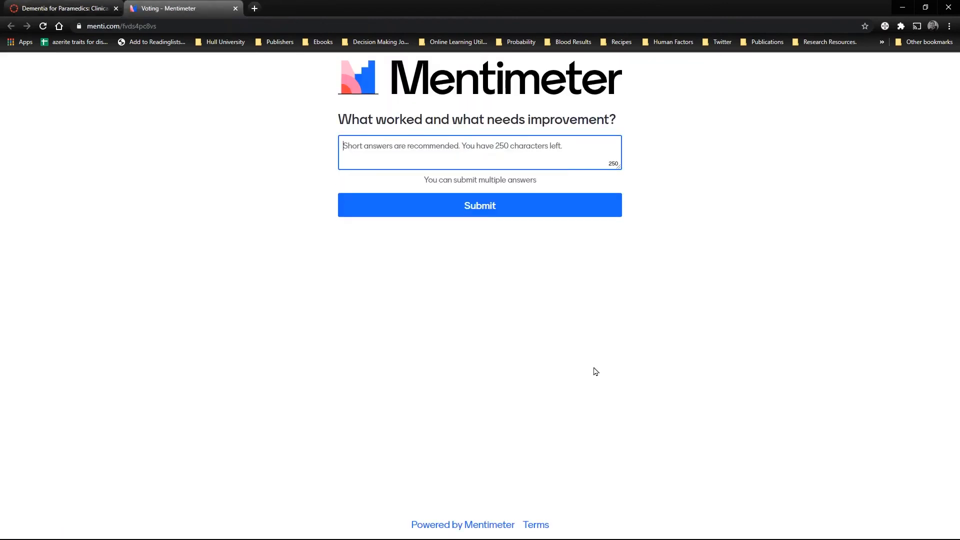
Submit the answer 'it was awesome.' in the Mentimeter feedback box.
type("it was a")
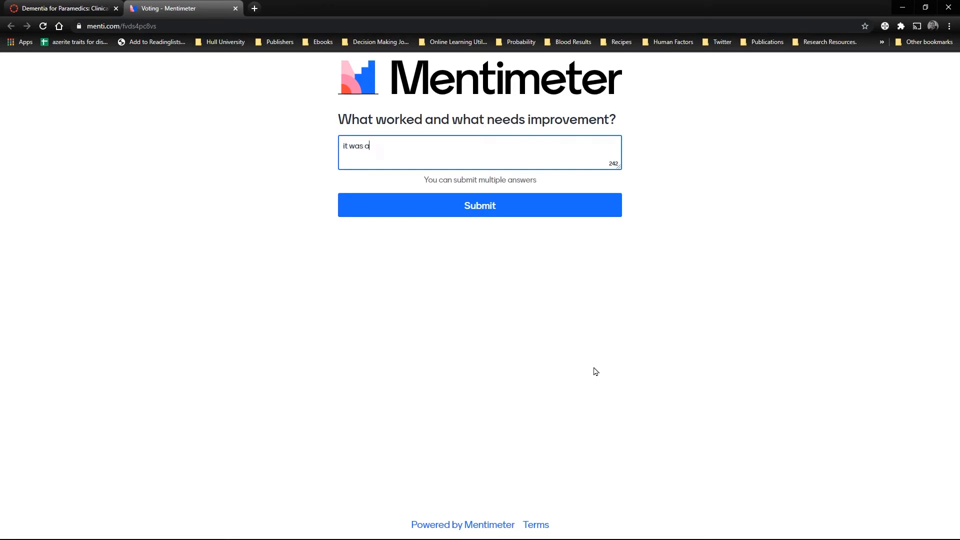
type("wesome.")
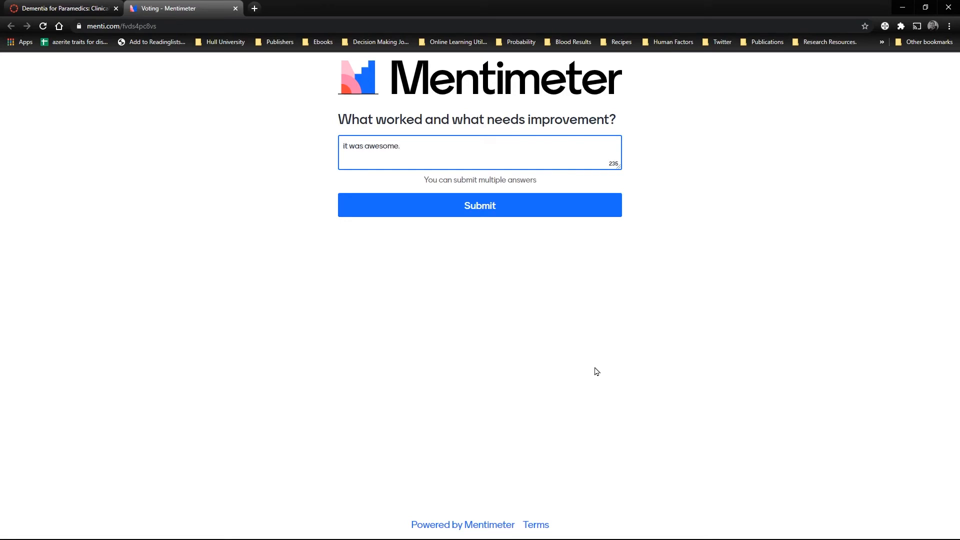
left_click(480, 204)
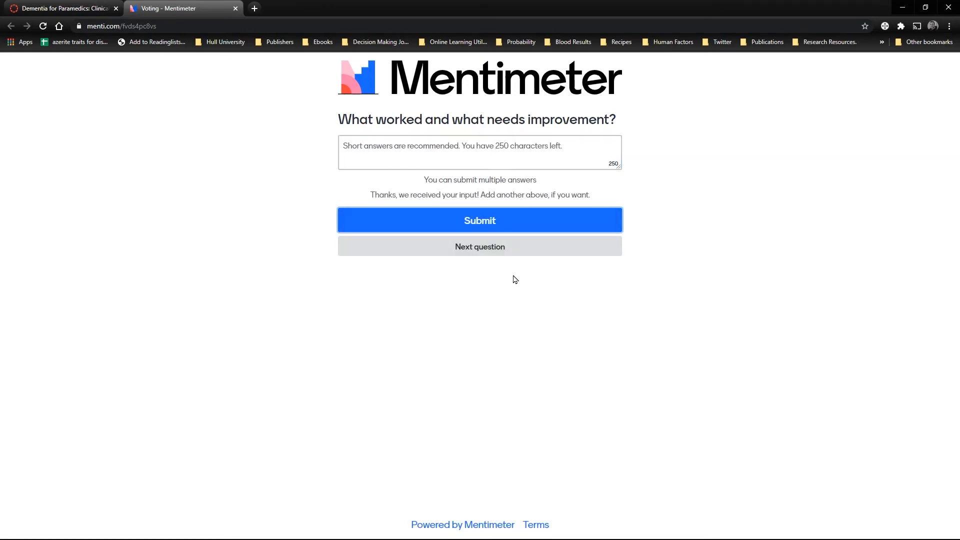